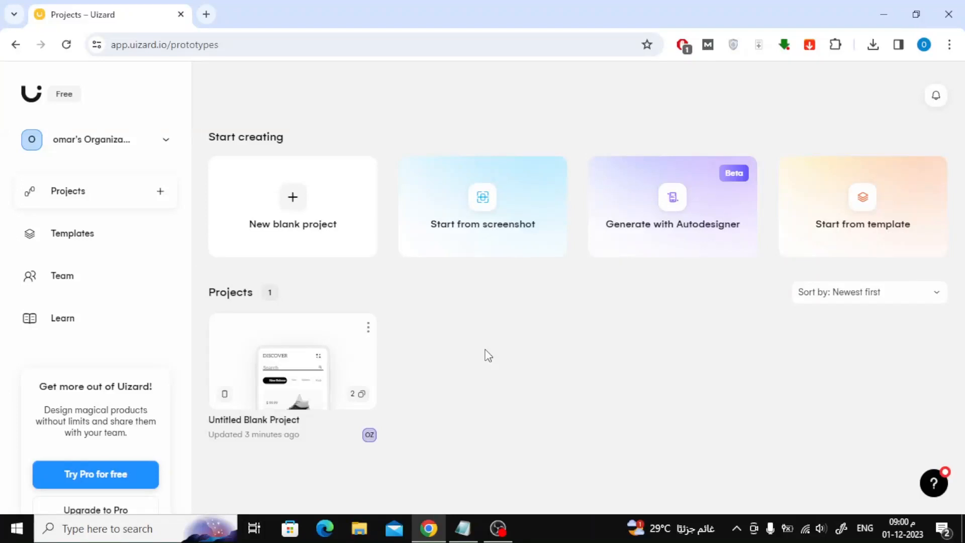
mouse_move(399, 368)
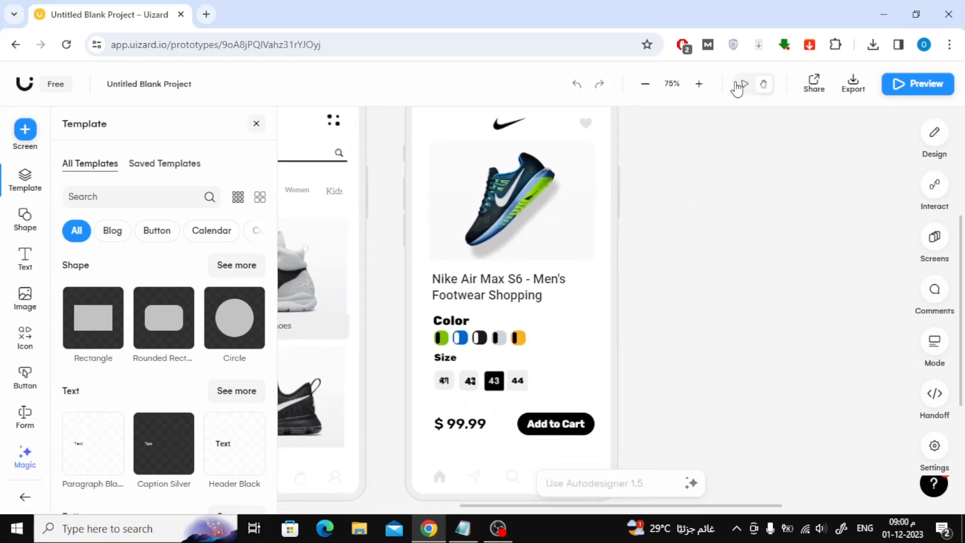
Apply the Header text style to the Nike title and retype 'Footwear Shopping'.
left_click(499, 286)
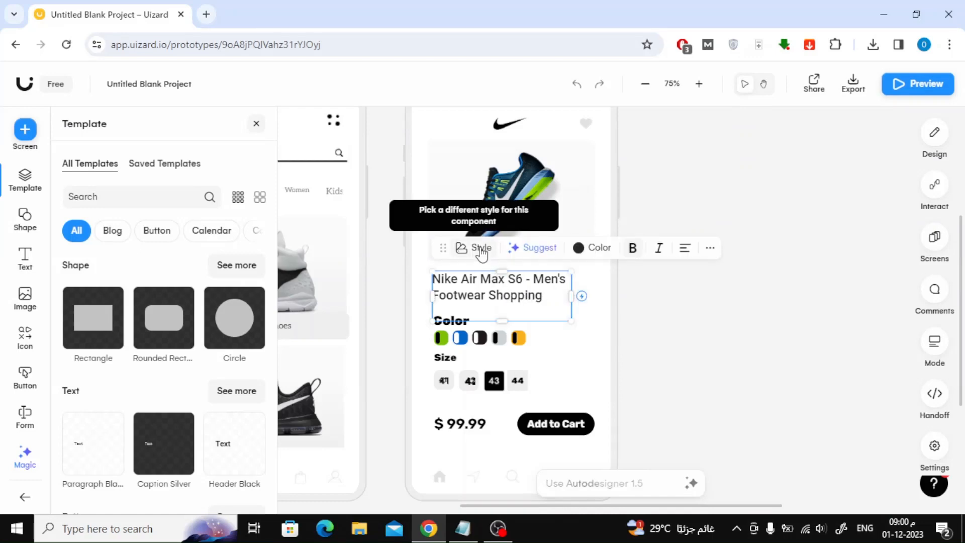
left_click(480, 248)
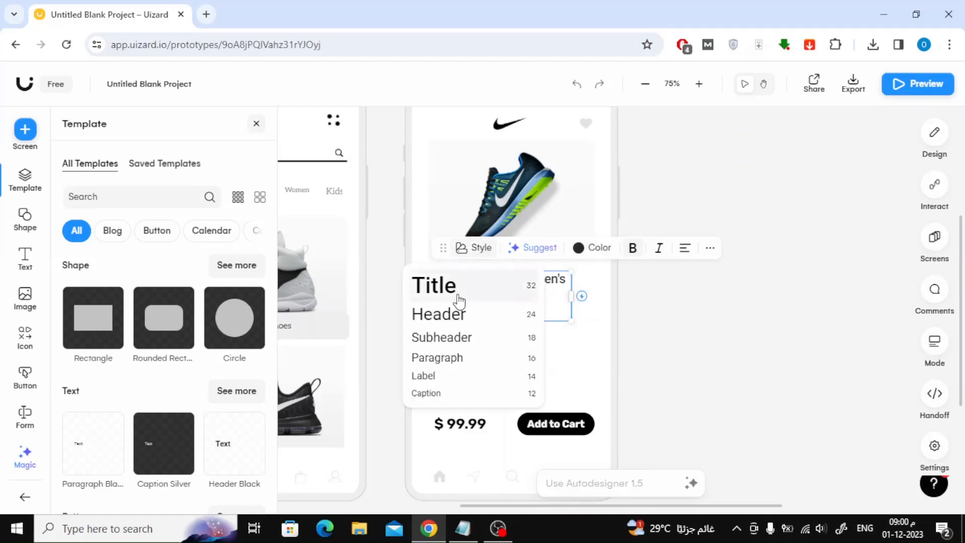
mouse_move(437, 357)
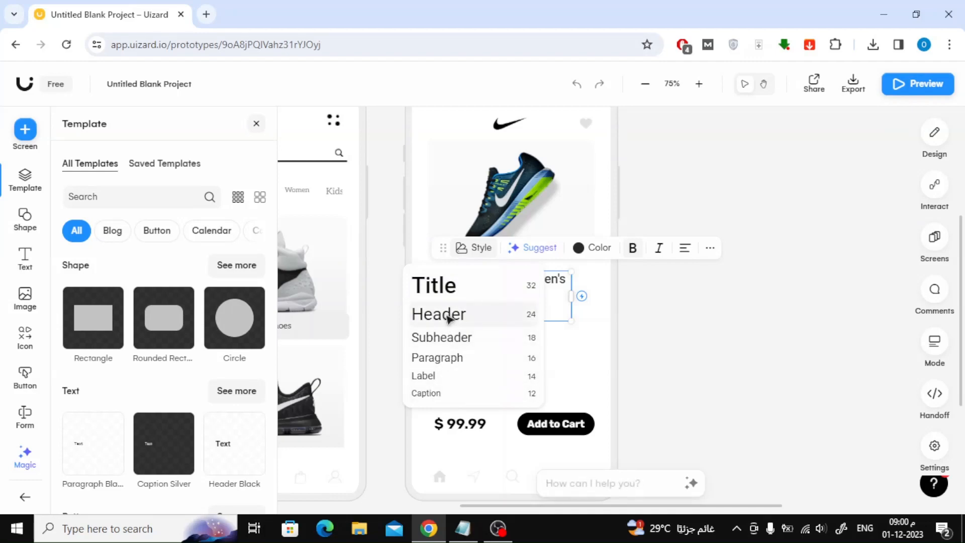
left_click(438, 314)
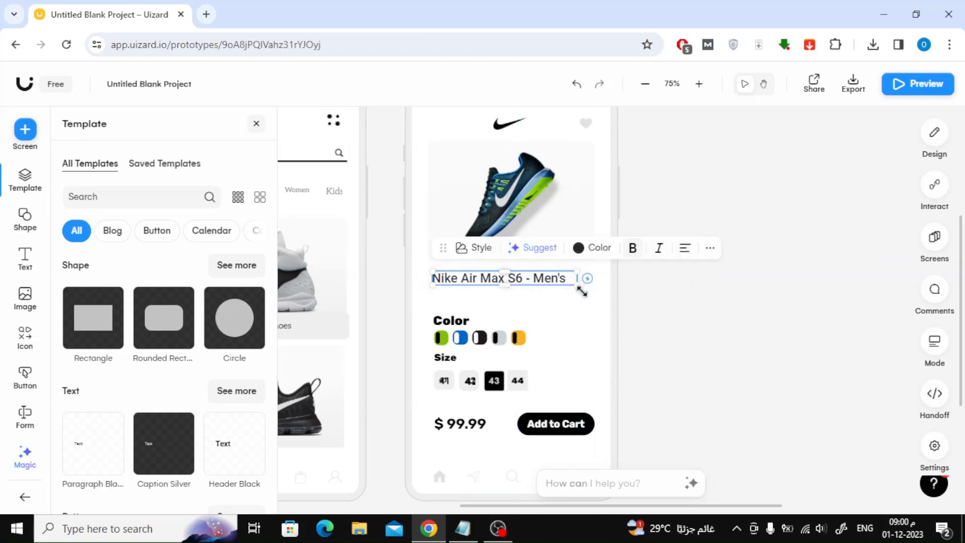
type("Footwear Shopping")
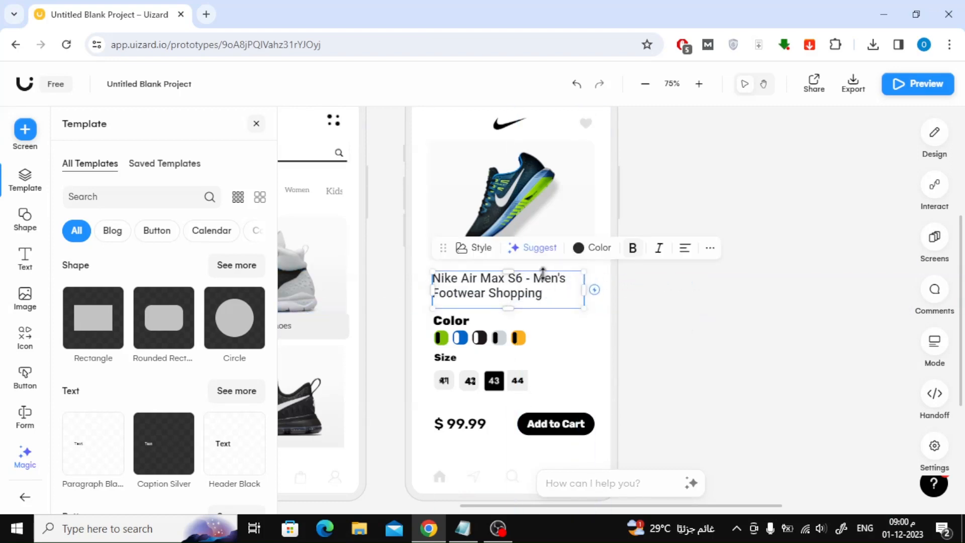
left_click(538, 247)
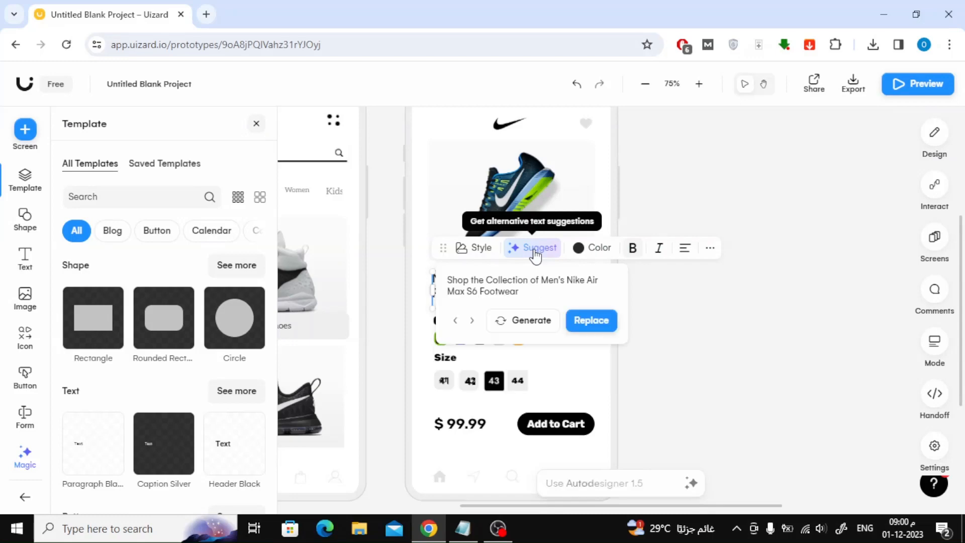
mouse_move(535, 294)
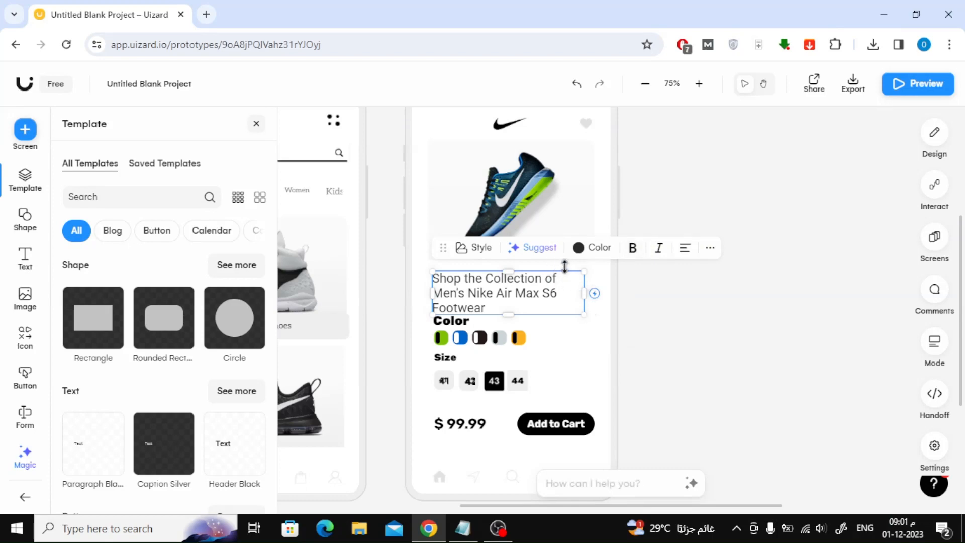
Center-align the product title's three lines after briefly checking its colour choices.
left_click(591, 247)
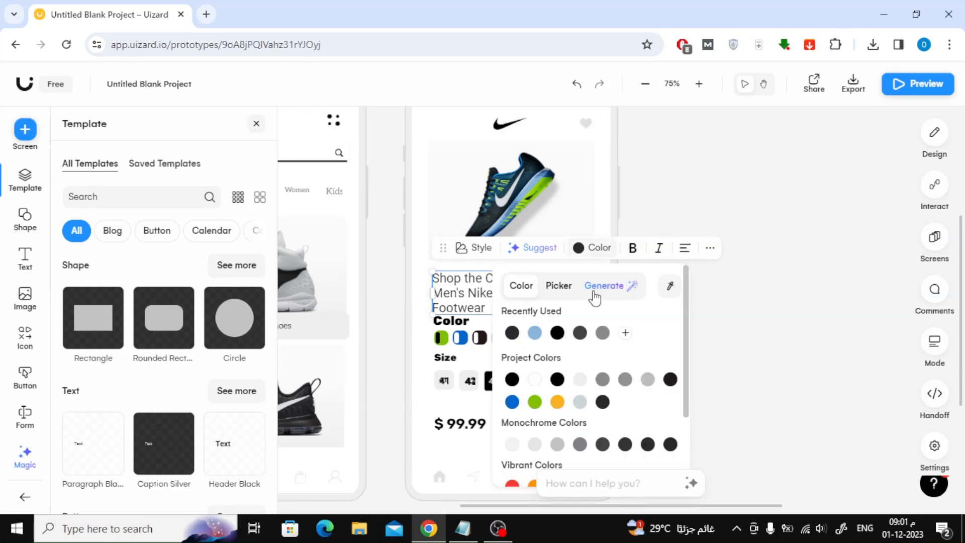
left_click(534, 332)
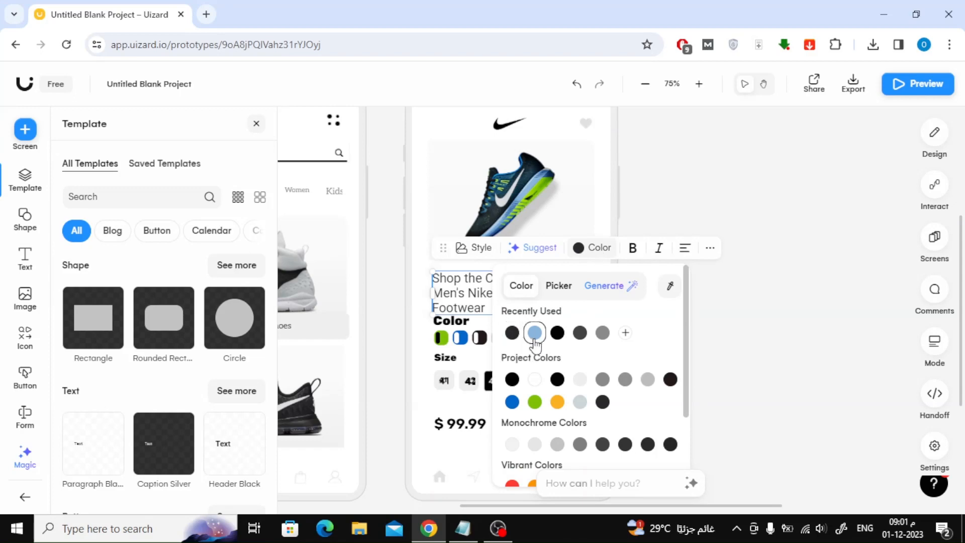
left_click(512, 379)
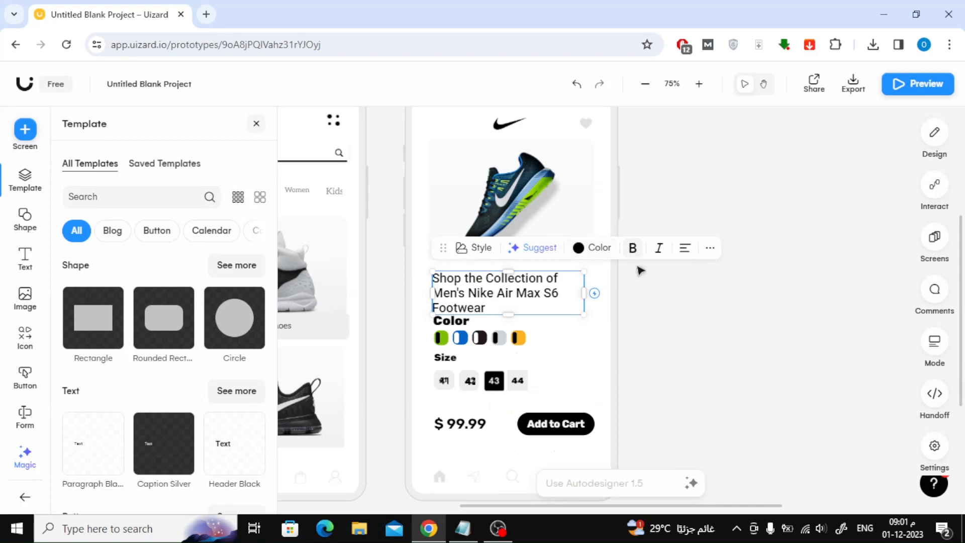
mouse_move(685, 248)
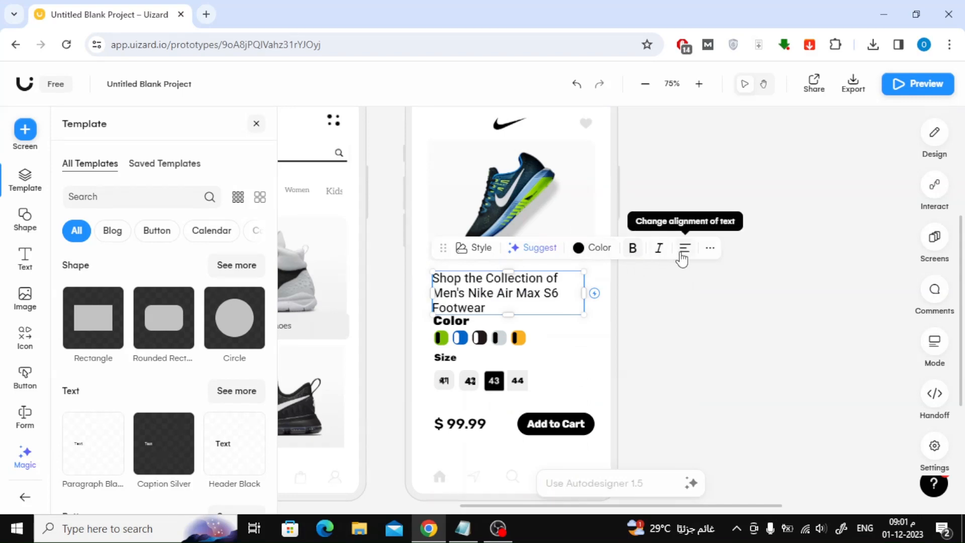
left_click(683, 247)
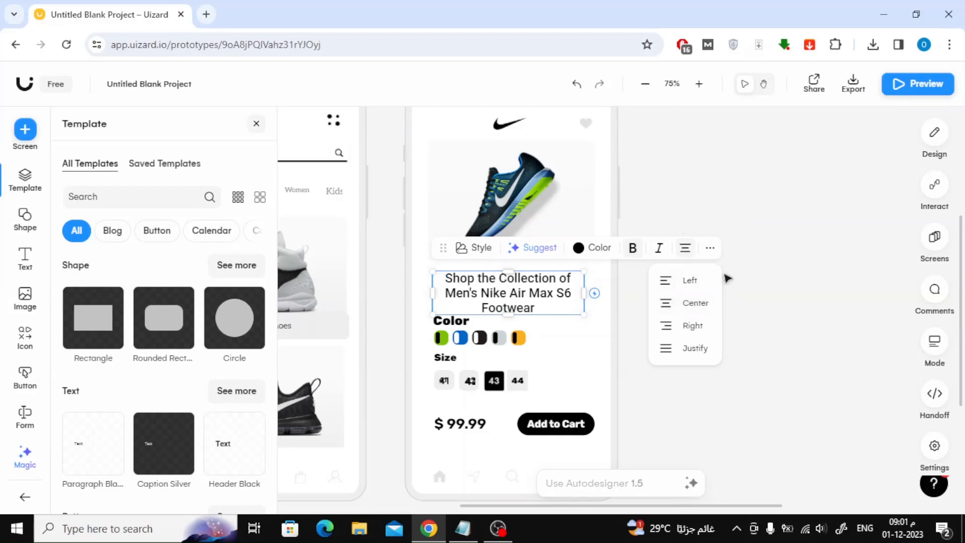
mouse_move(705, 260)
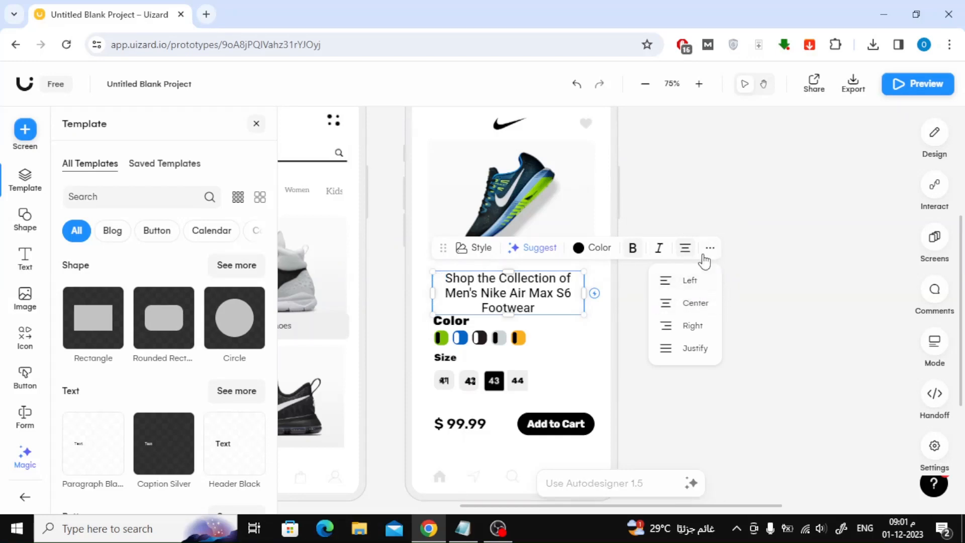
Change the product title's font to Anton by searching 'a', then reselect the title.
left_click(934, 131)
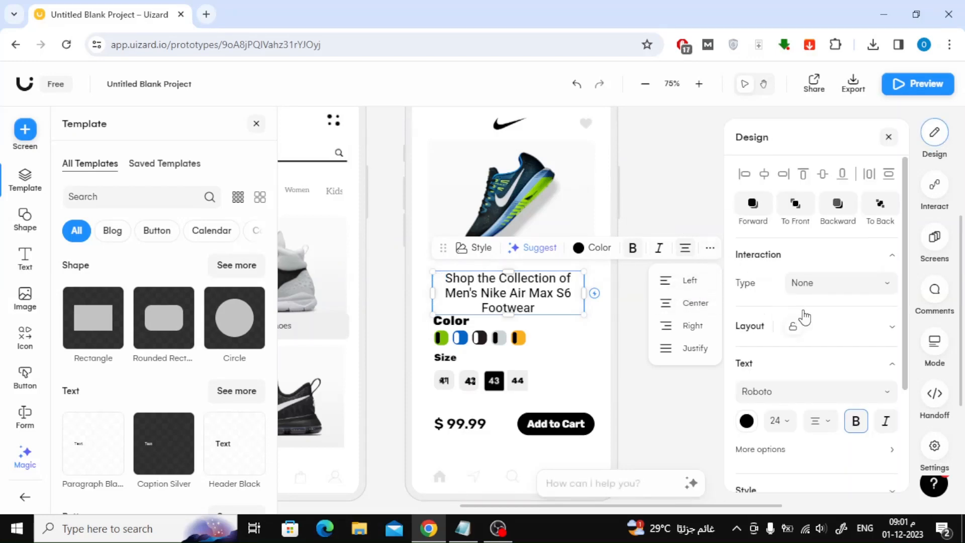
mouse_move(810, 362)
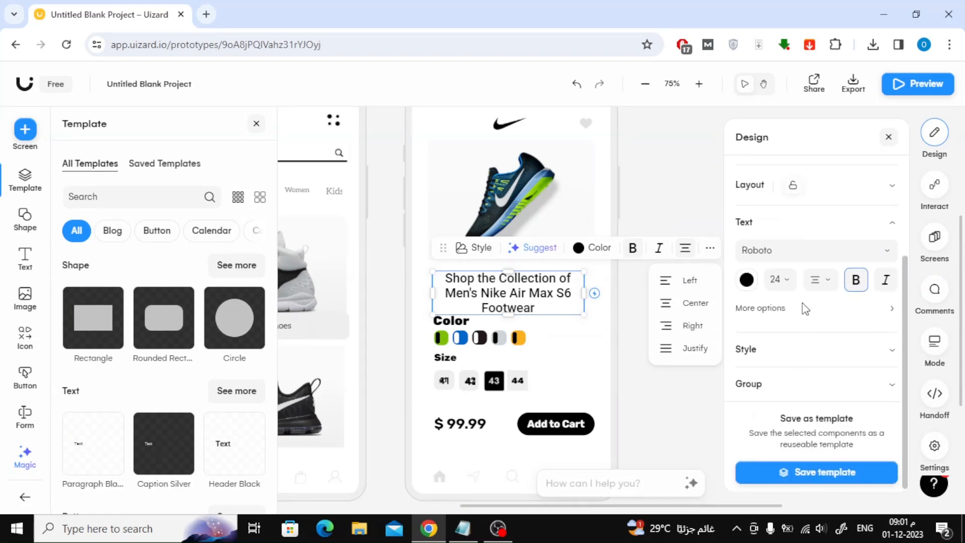
left_click(813, 251)
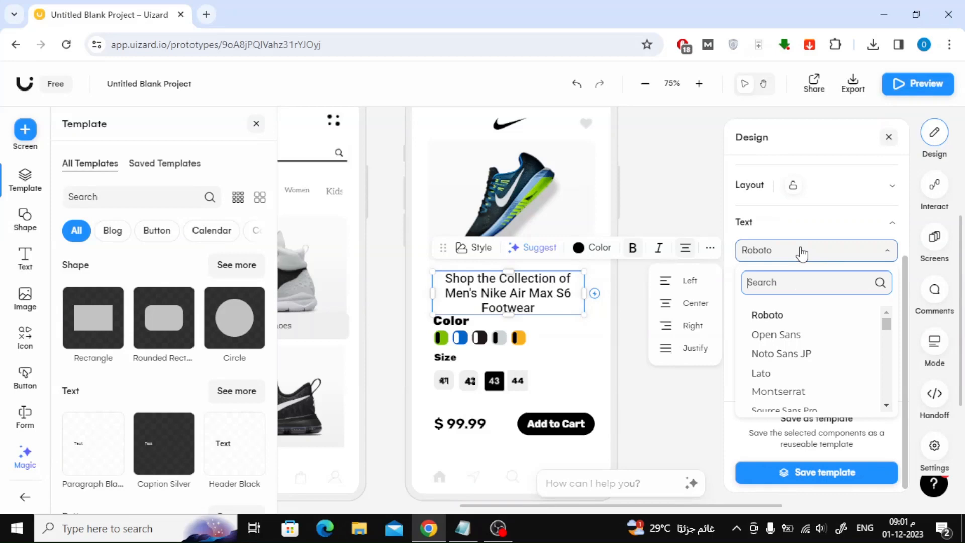
type("a")
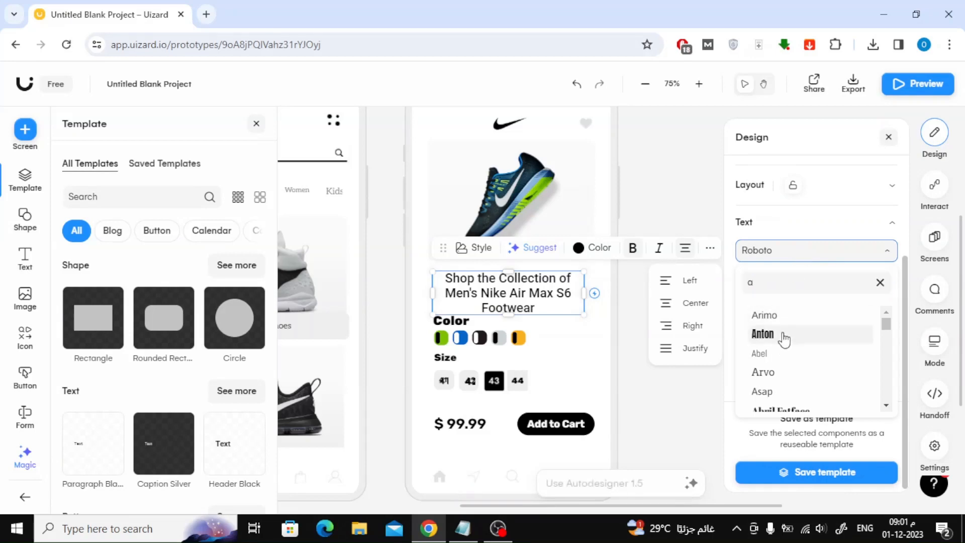
left_click(763, 334)
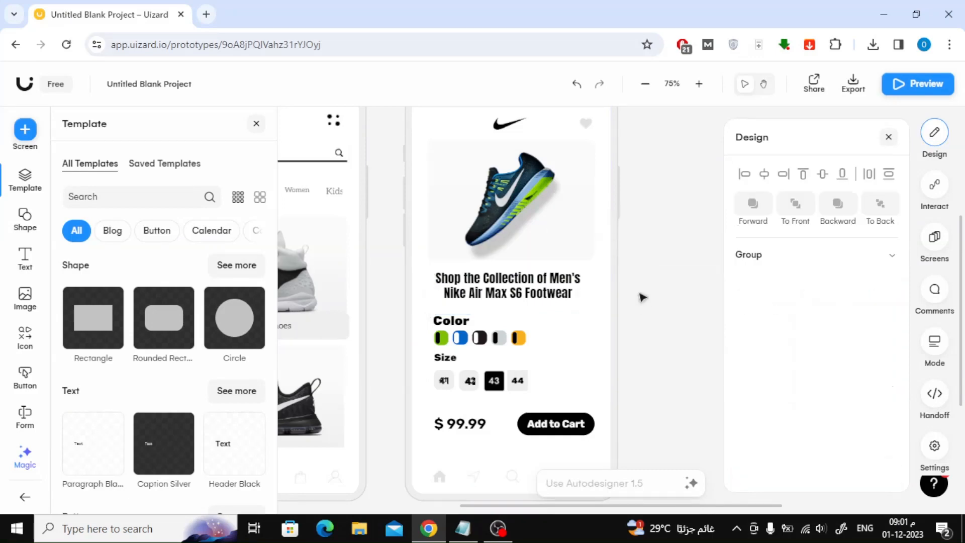
left_click(507, 285)
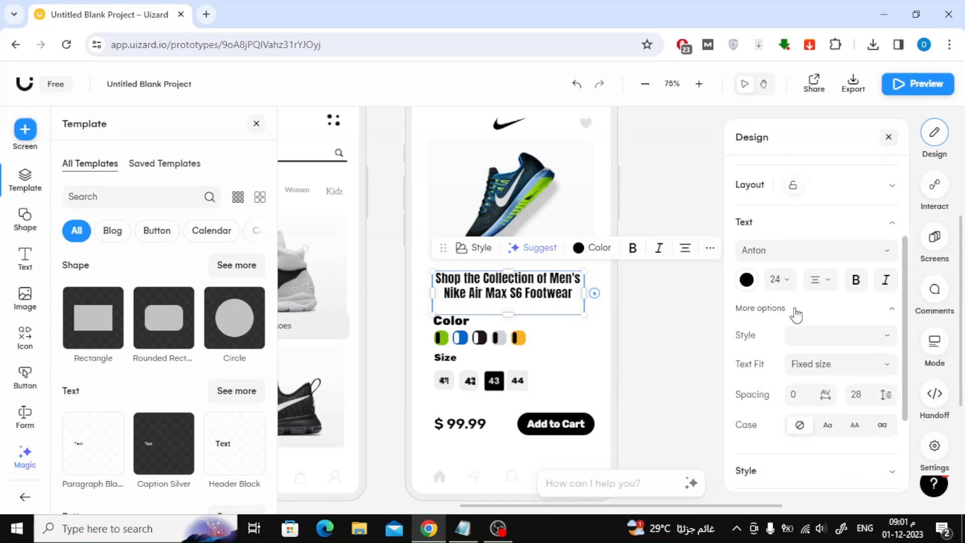
Set the Anton title's weight to Regular, adjust Text Fit, and retype 'Nike Air Max S6 Footwear'.
left_click(839, 334)
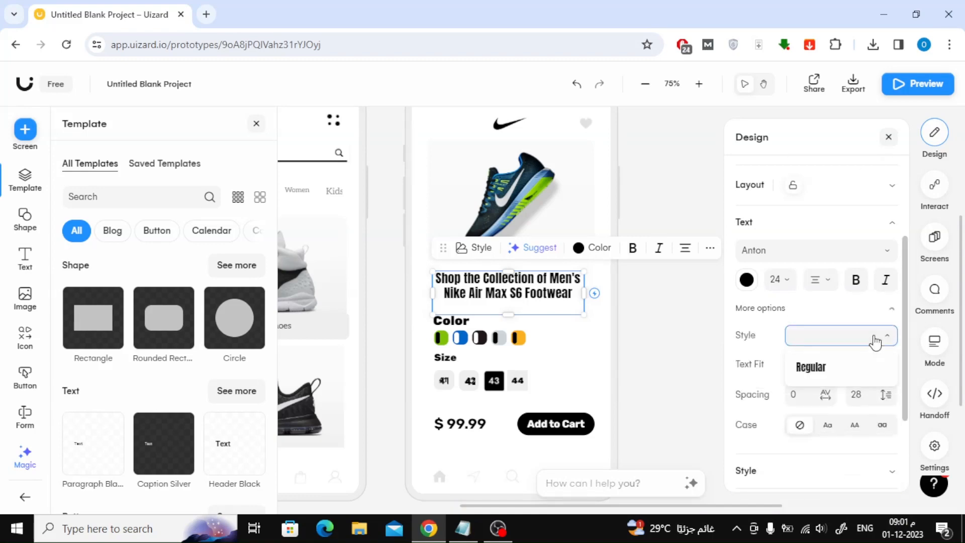
left_click(811, 367)
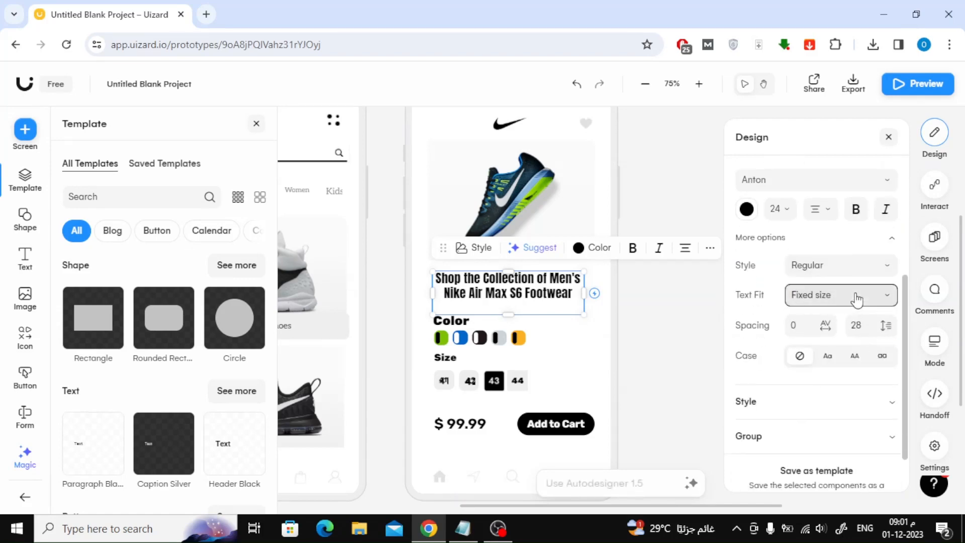
left_click(839, 295)
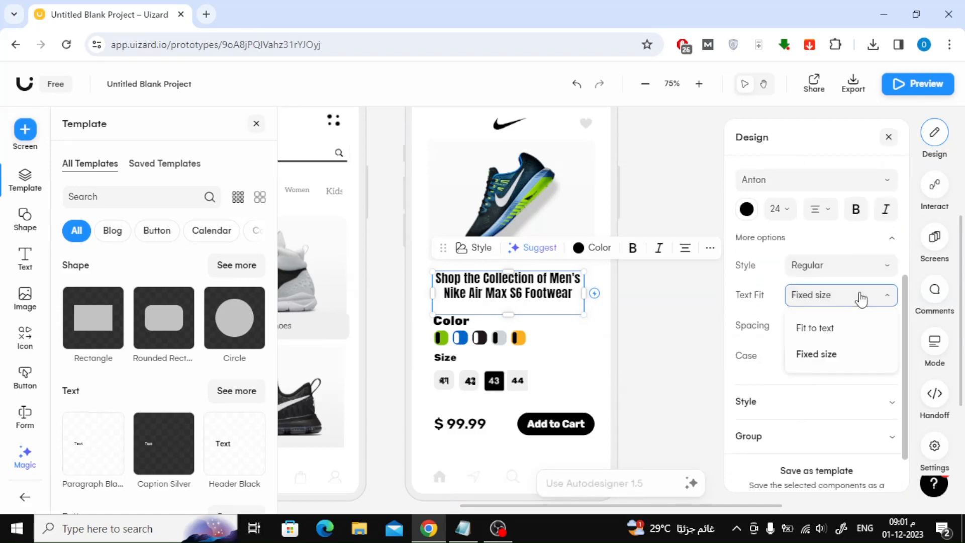
mouse_move(837, 333)
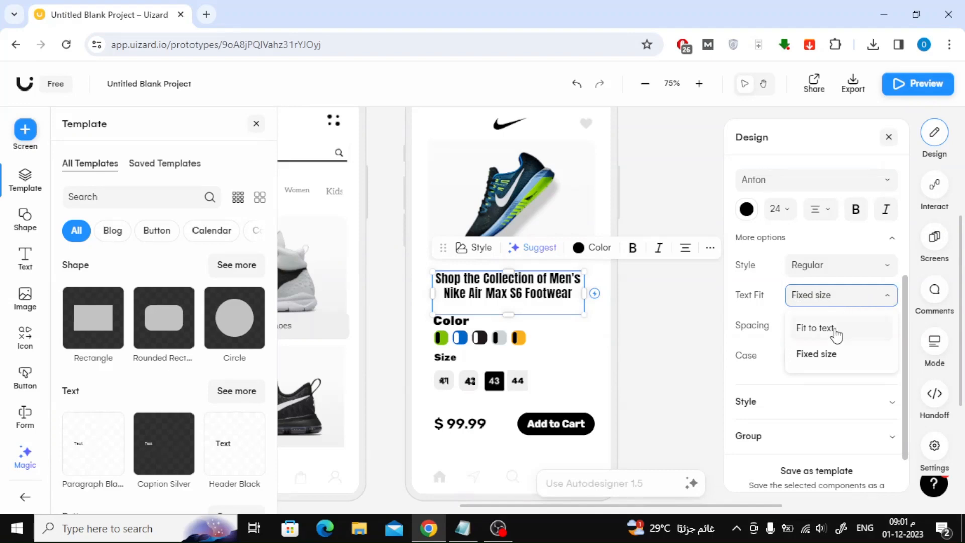
left_click(814, 327)
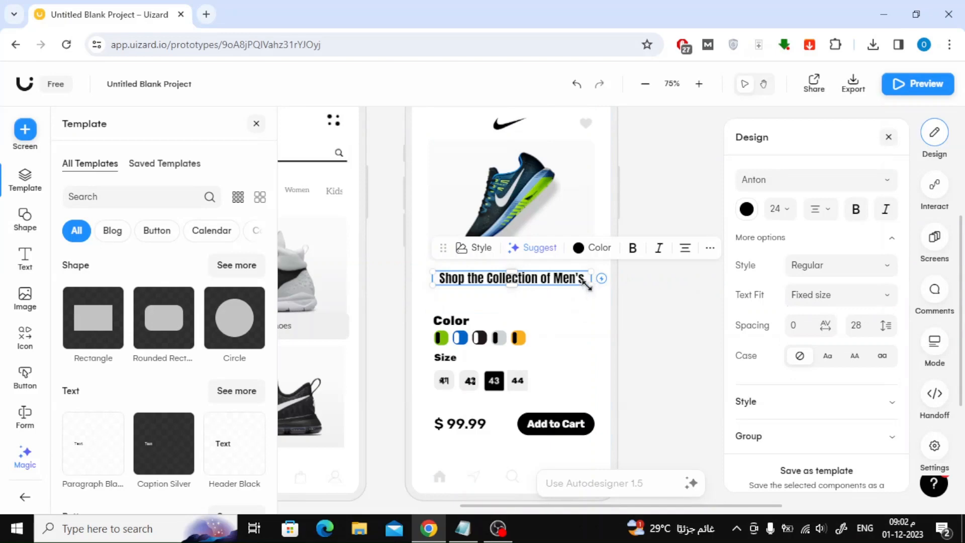
type("Nike Air Max S6 Footwear")
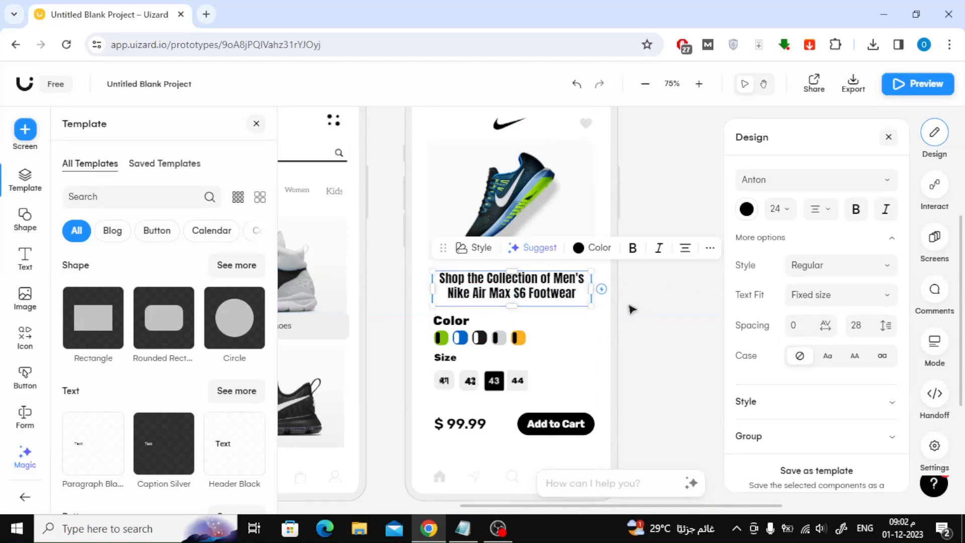
mouse_move(828, 356)
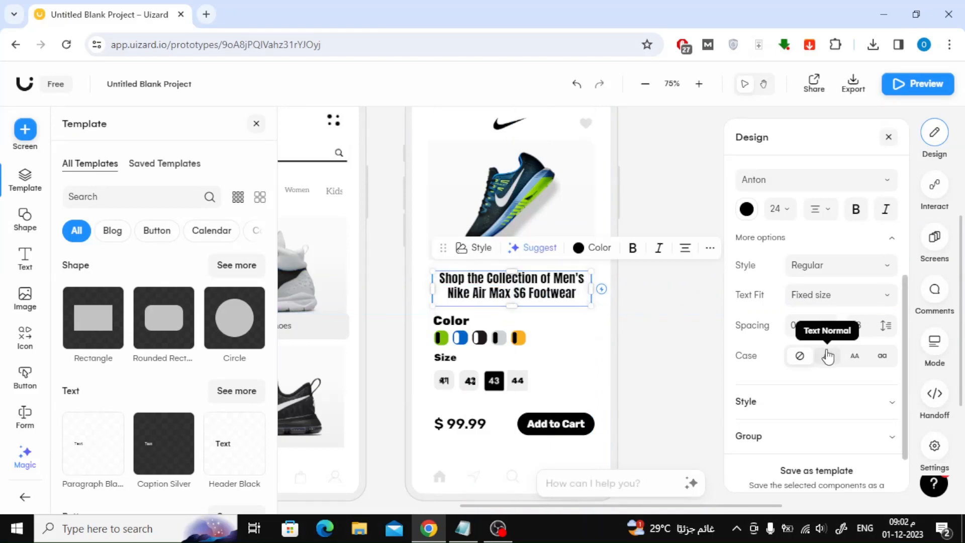
mouse_move(855, 355)
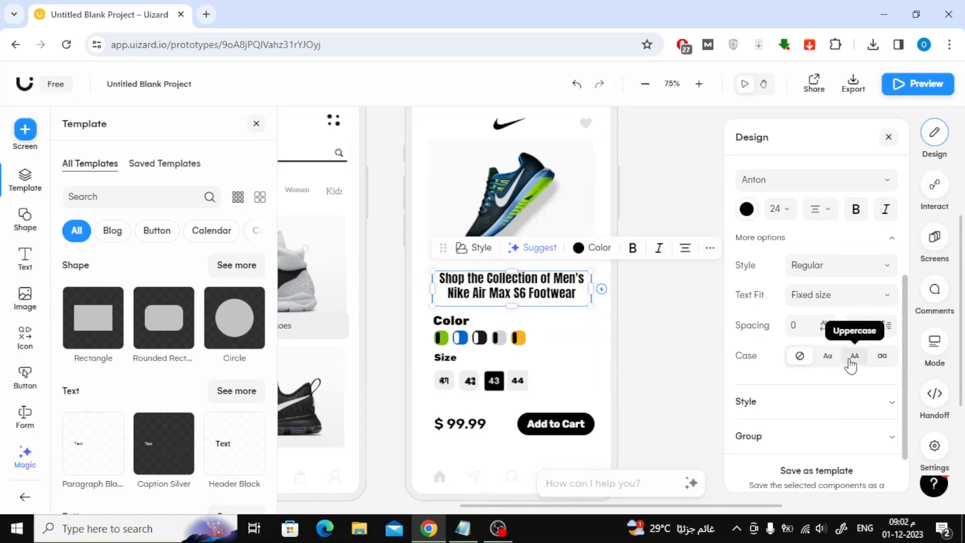